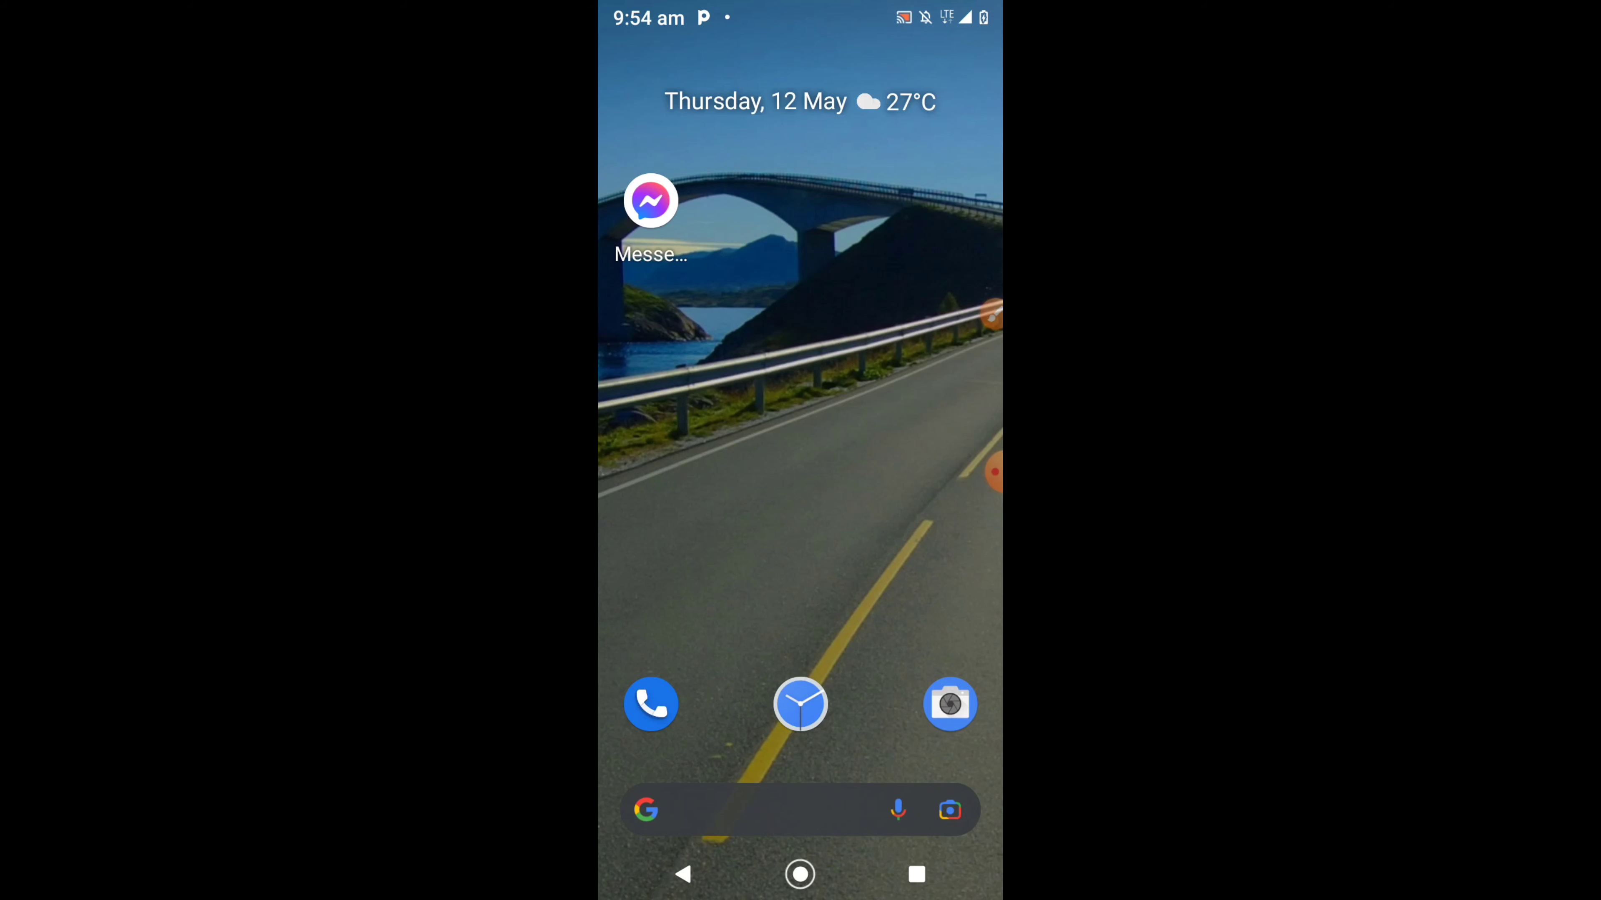
- Launch Messenger from the home screen so the recent chats list appears
left_click(651, 200)
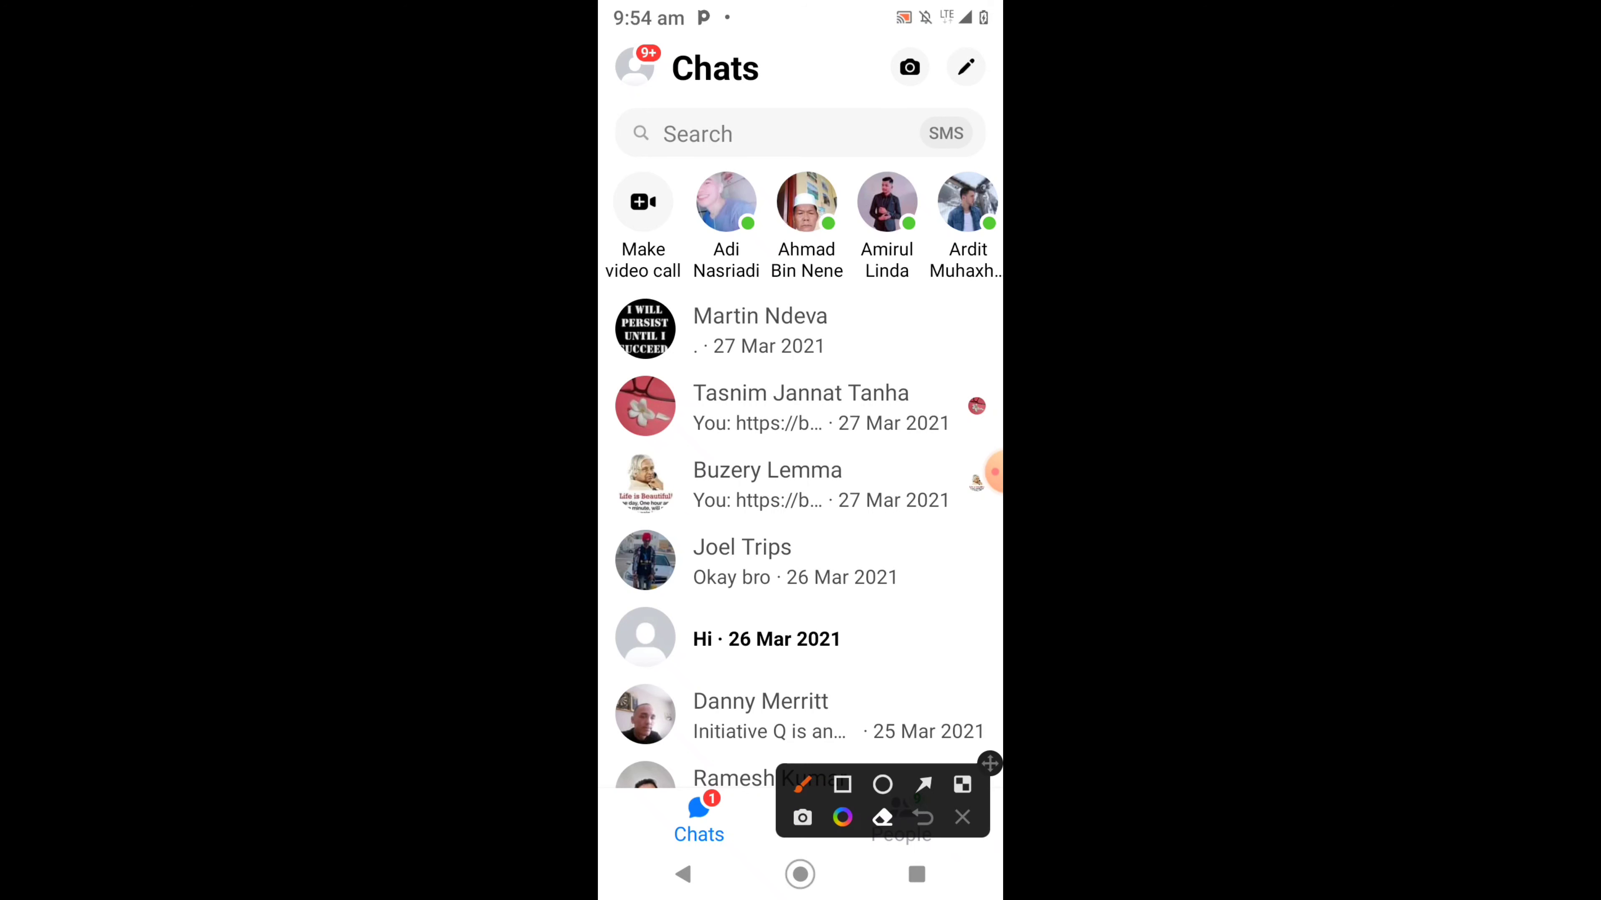
left_click(922, 786)
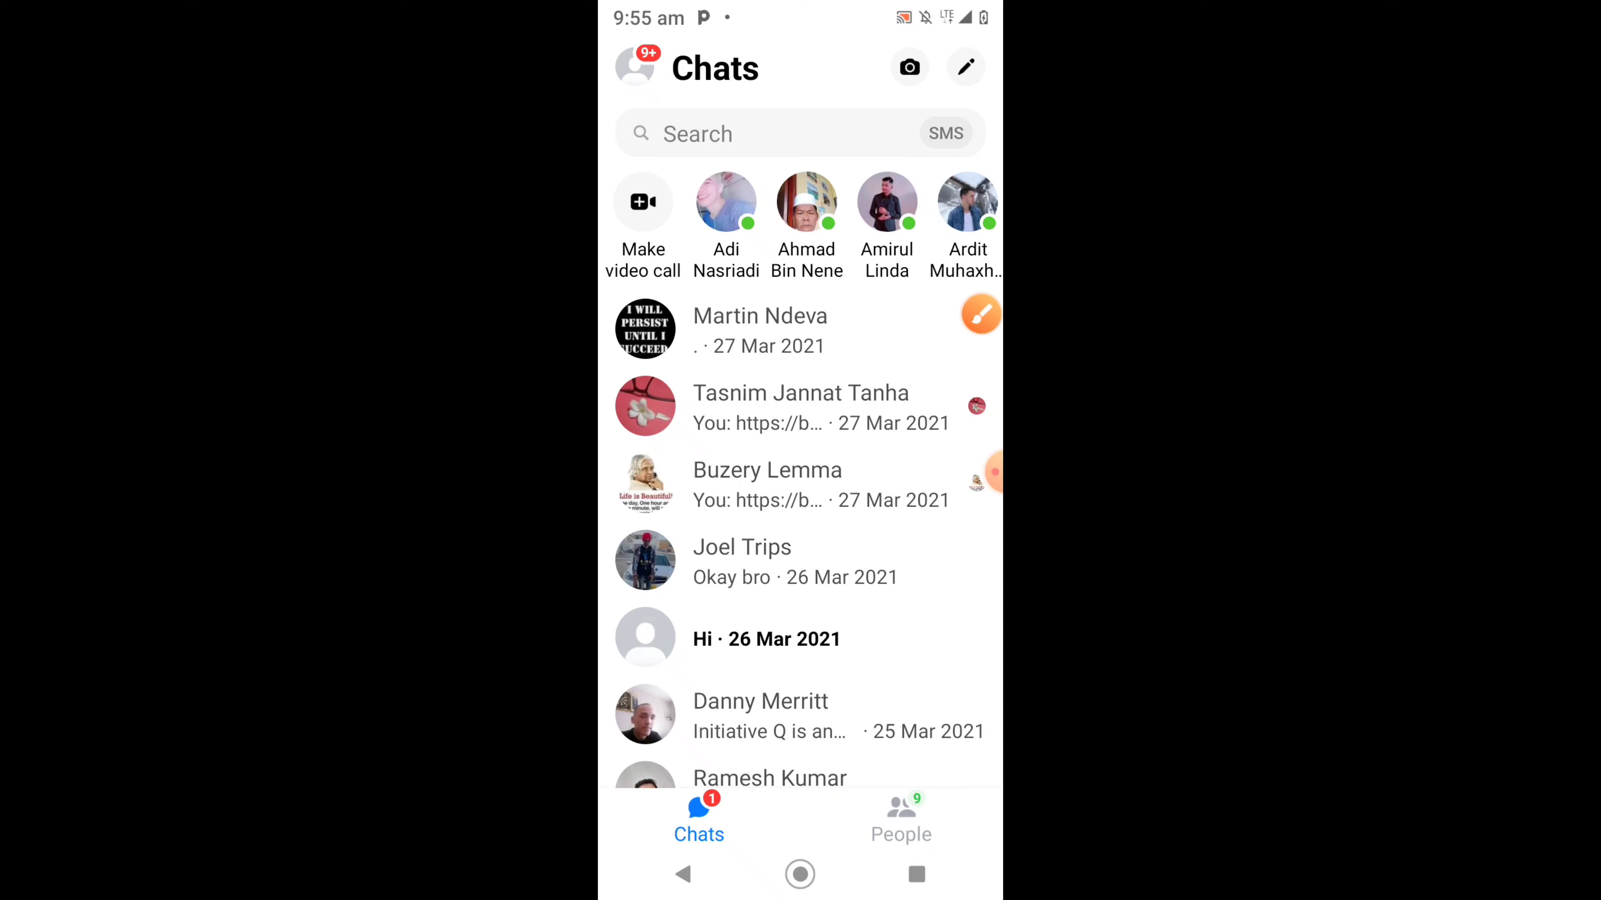
- Go into your own profile page and reach the Account settings entry
left_click(633, 68)
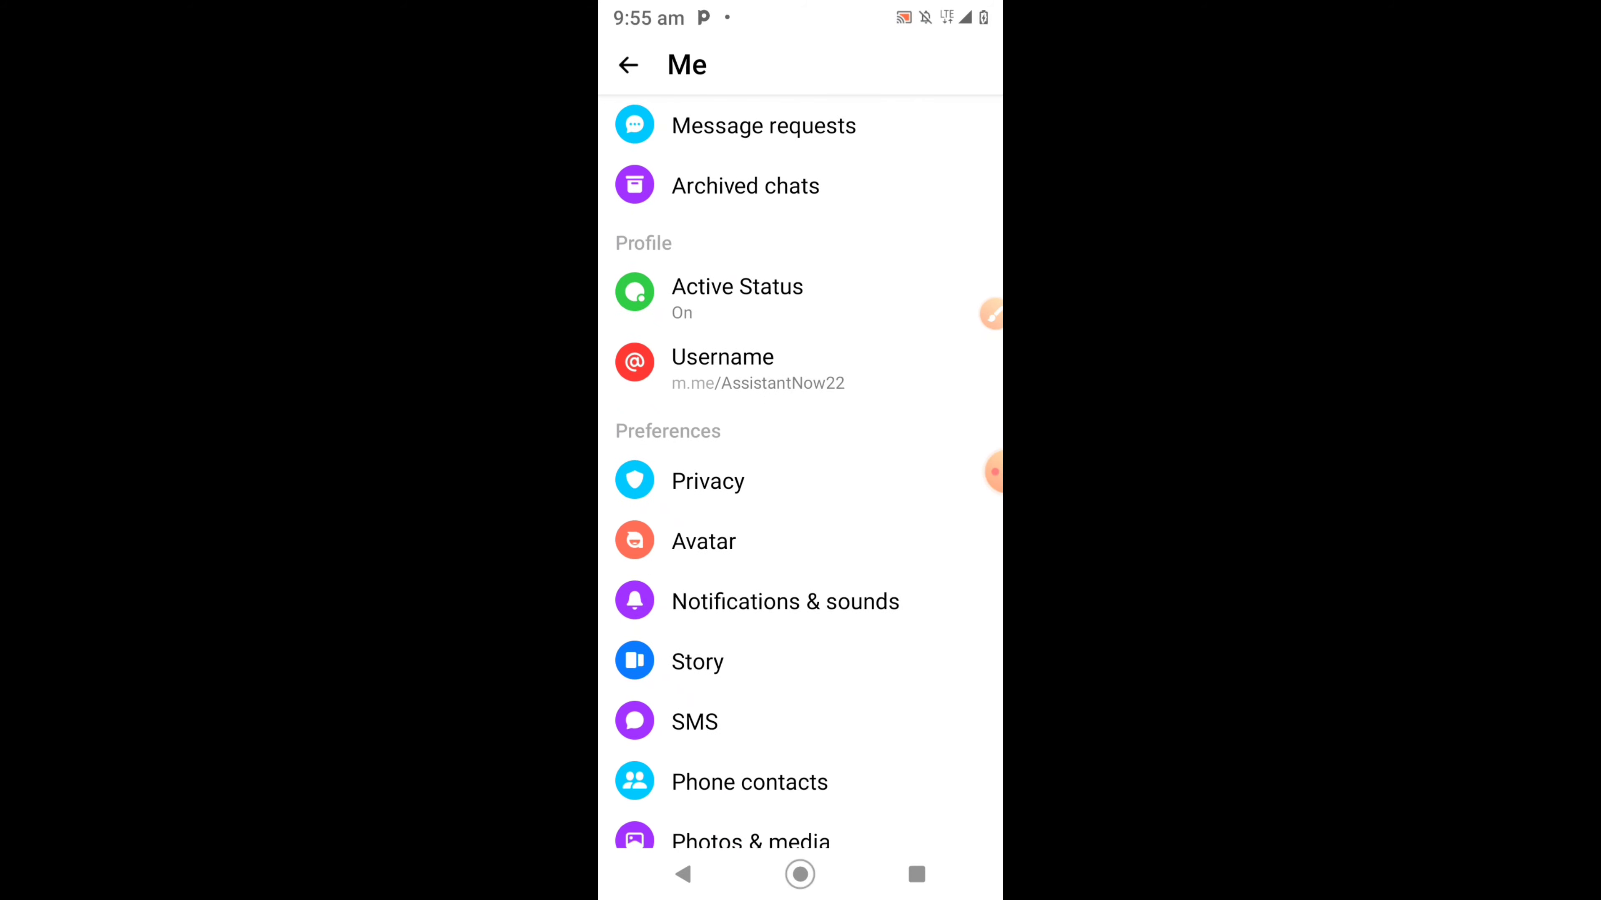
scroll("down", 3)
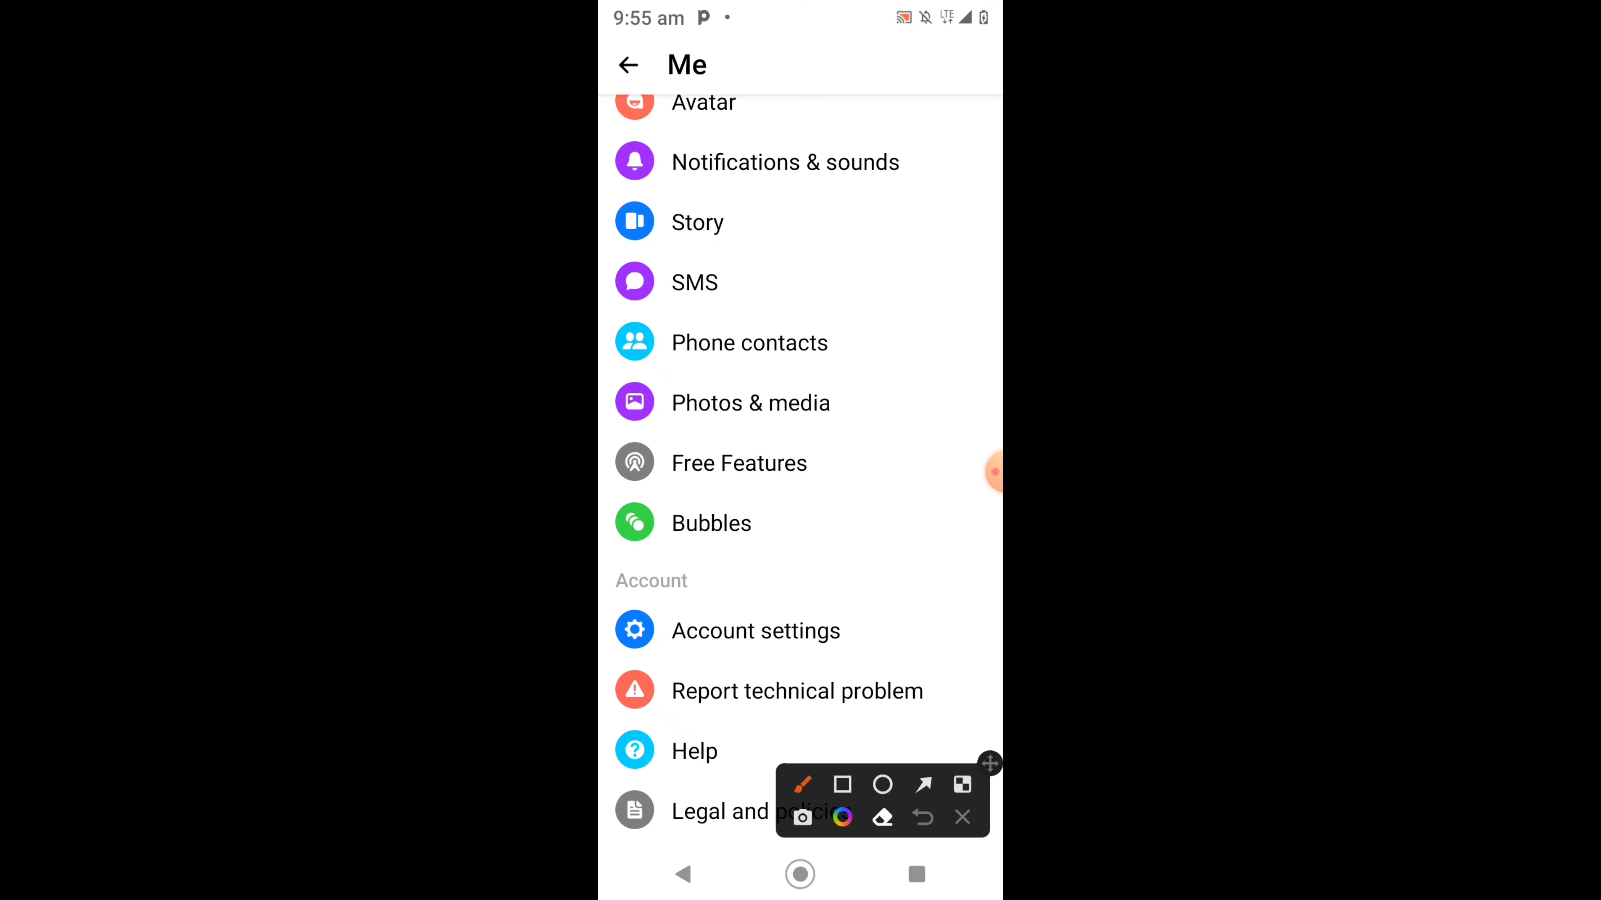
left_click(842, 785)
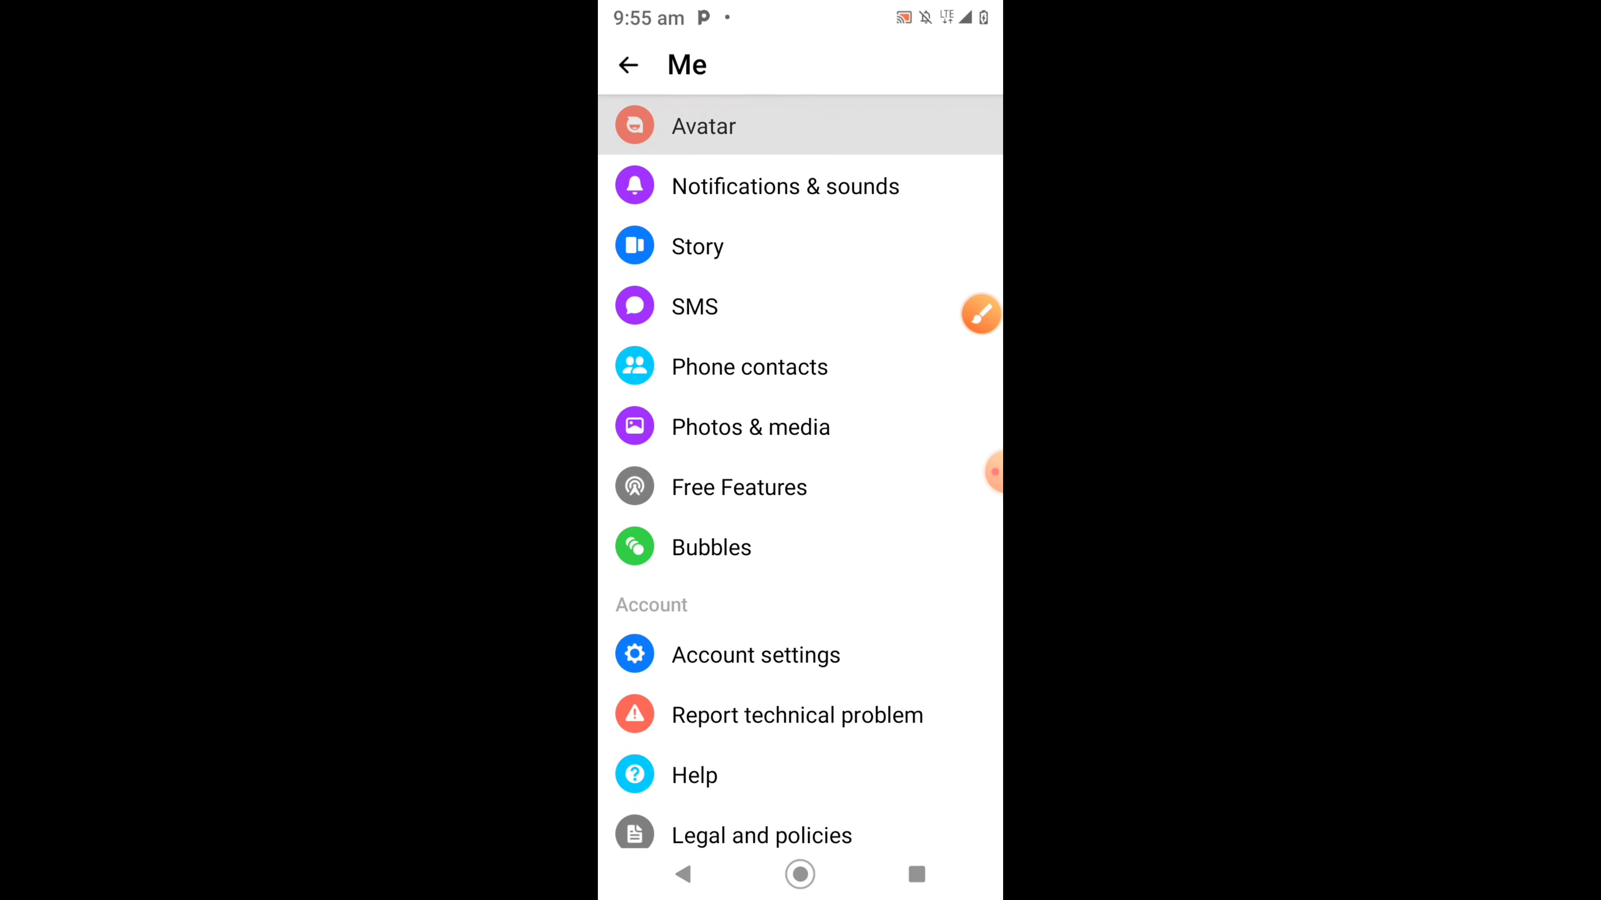
left_click(702, 126)
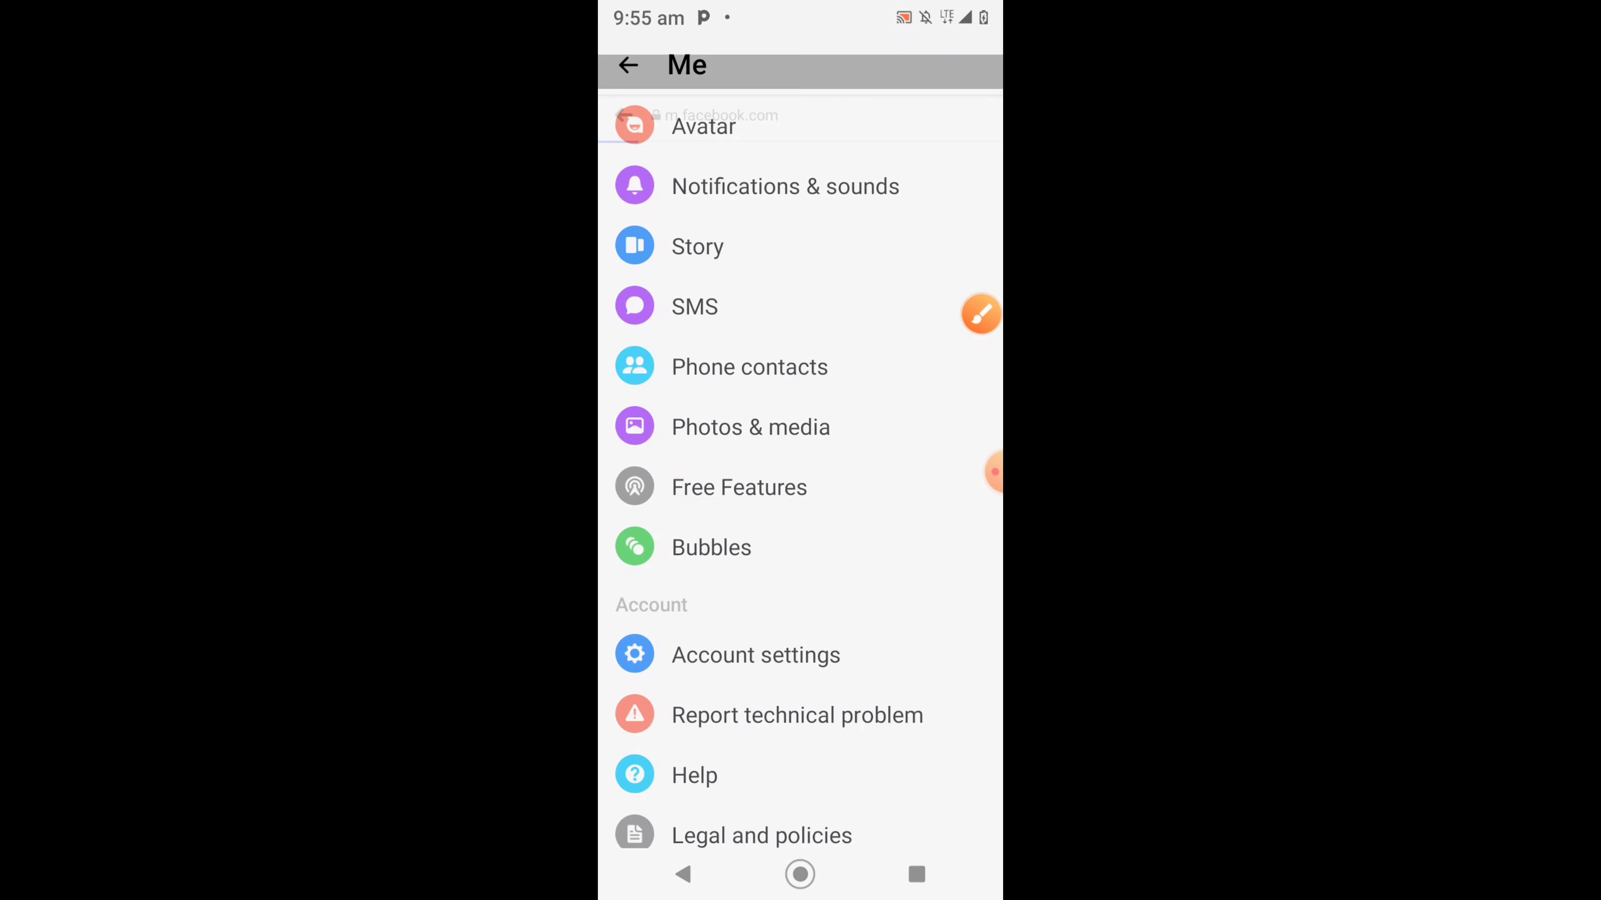
- Scroll the Facebook account settings past Security, Privacy and Ads to the Accounts Centre entry
left_click(755, 654)
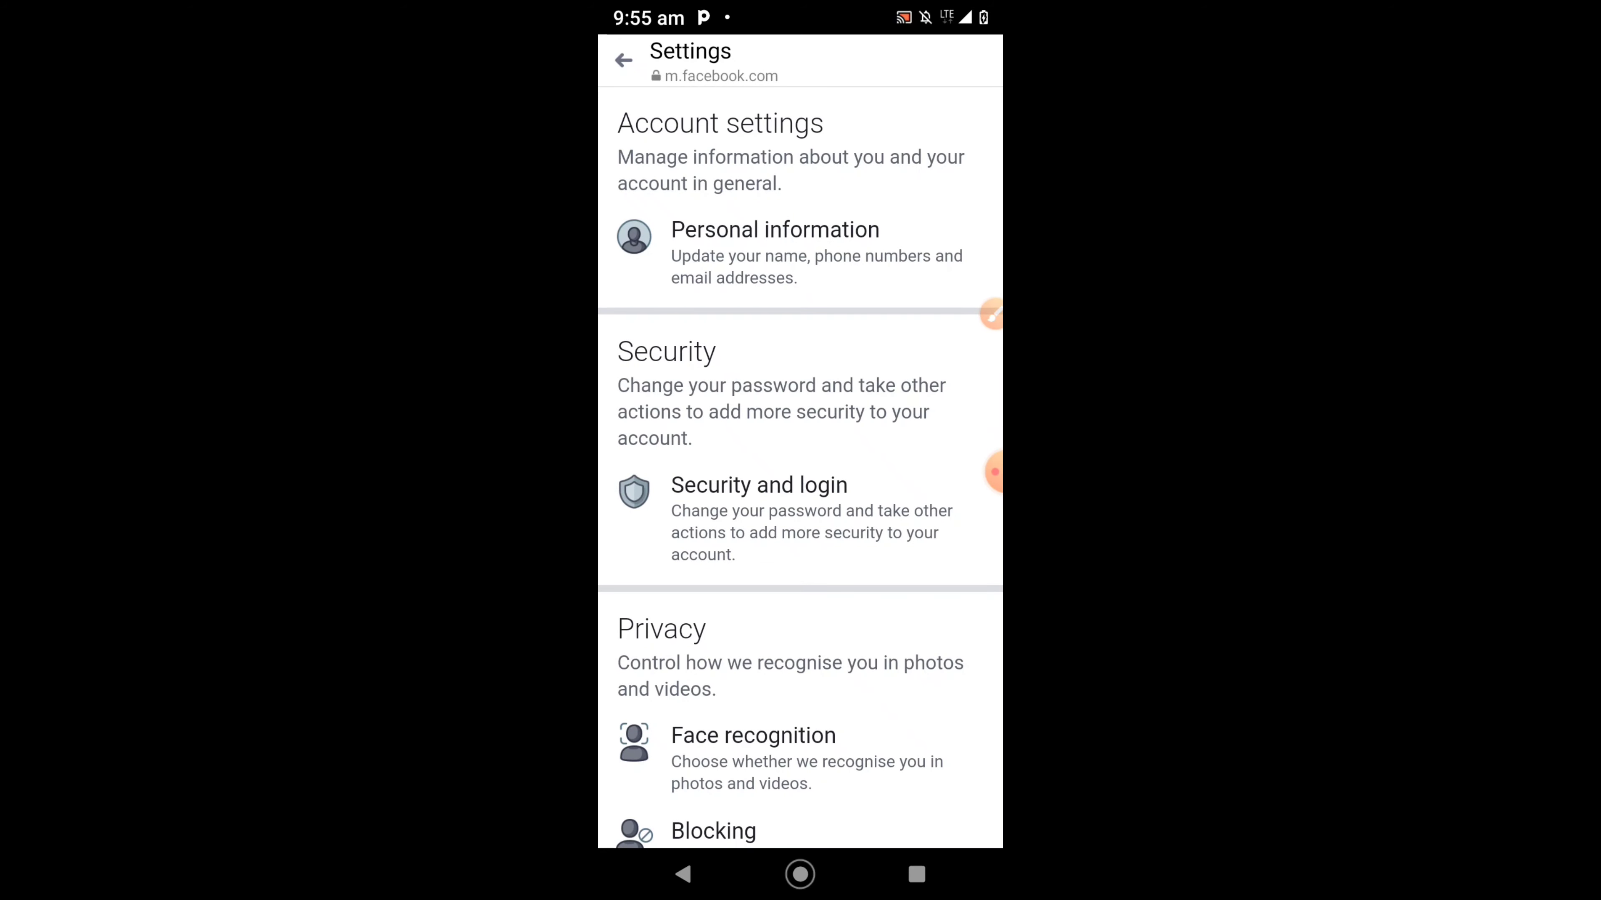
scroll("down", 3)
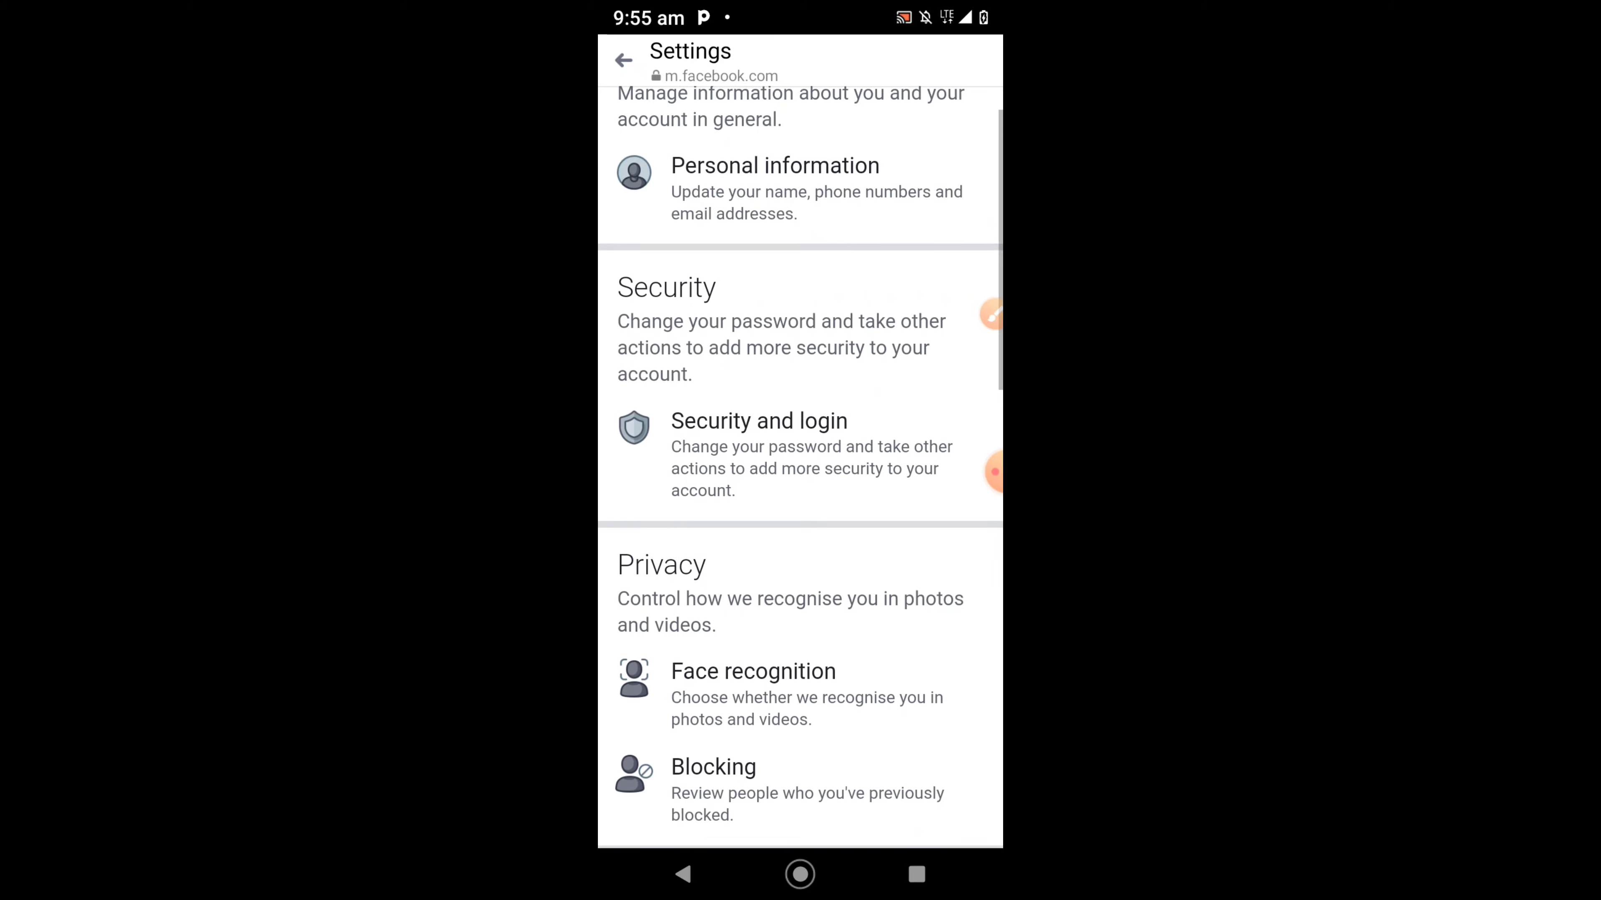
scroll("down", 3)
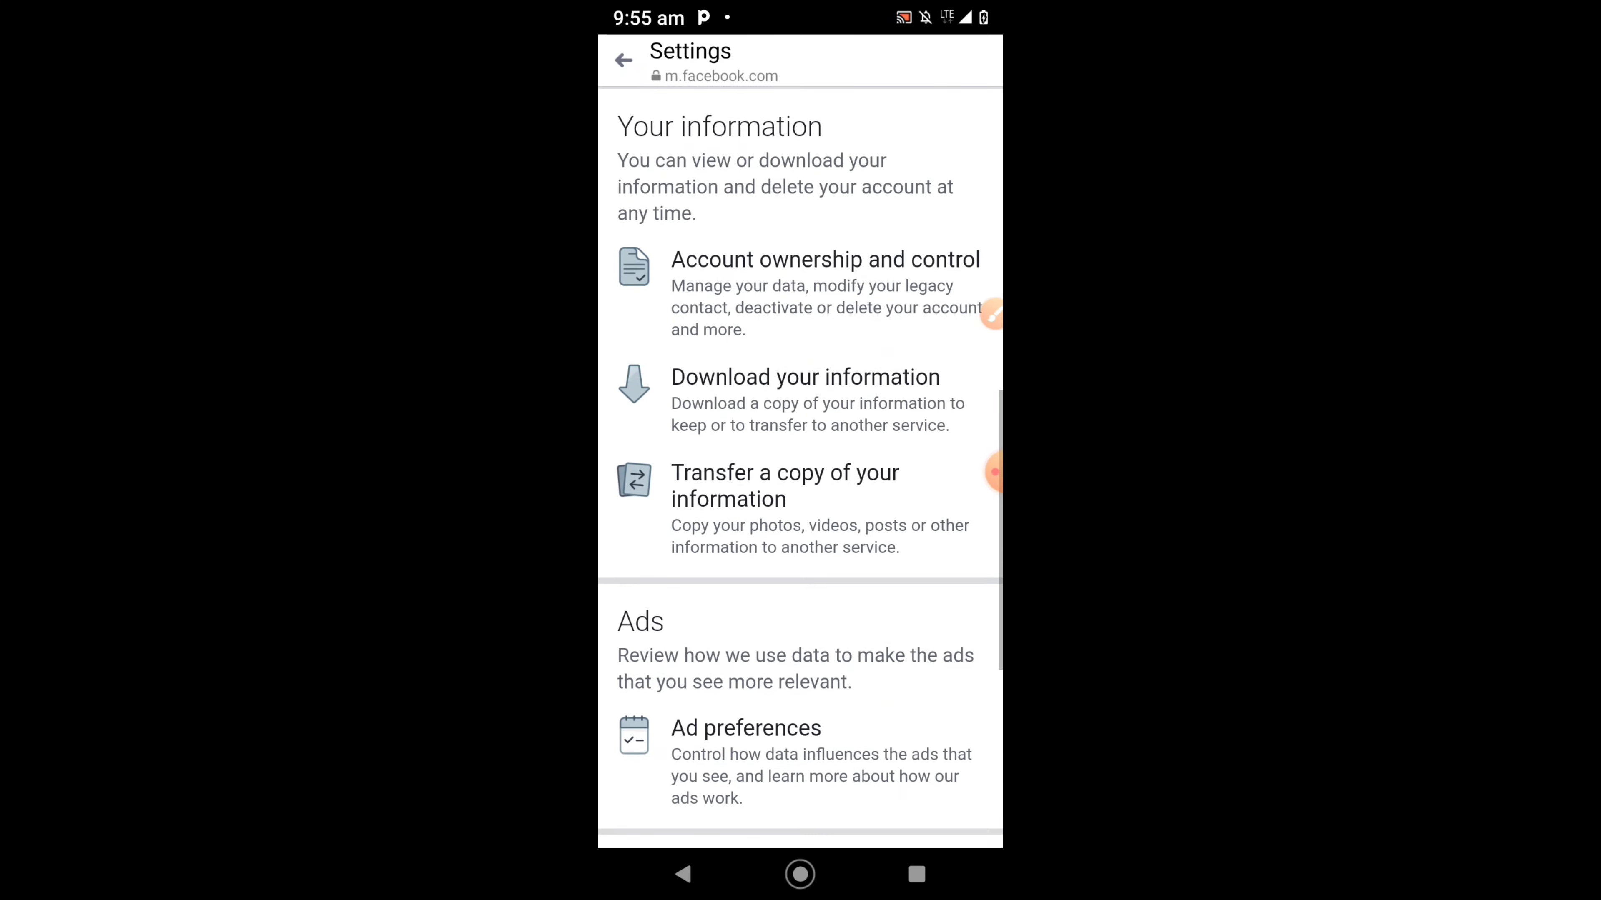
scroll("down", 3)
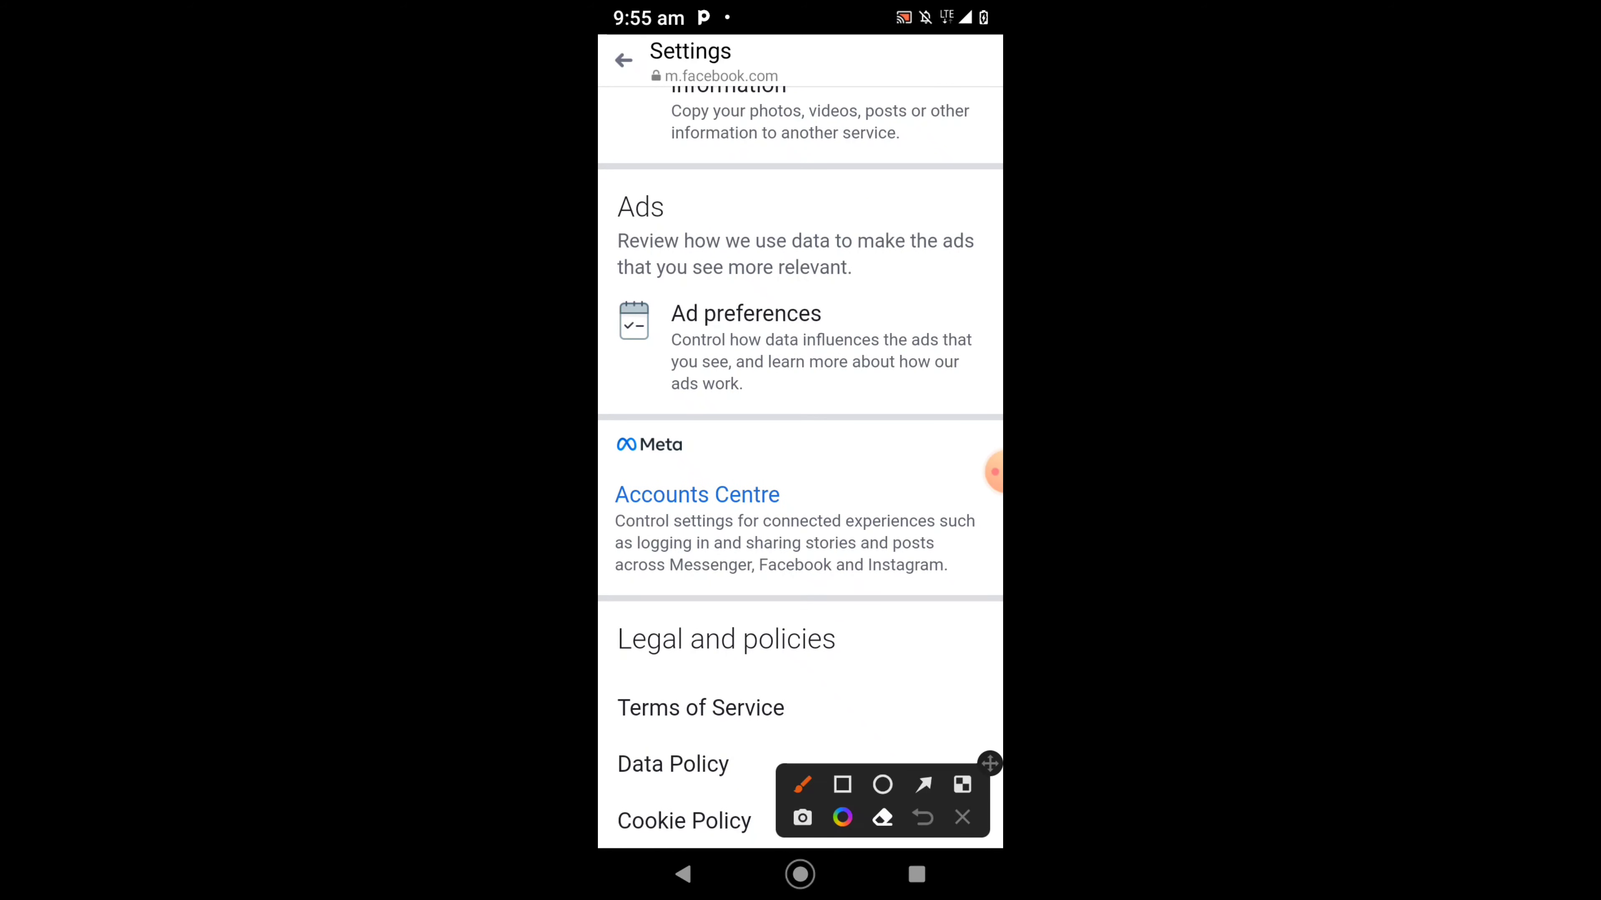
left_click(842, 785)
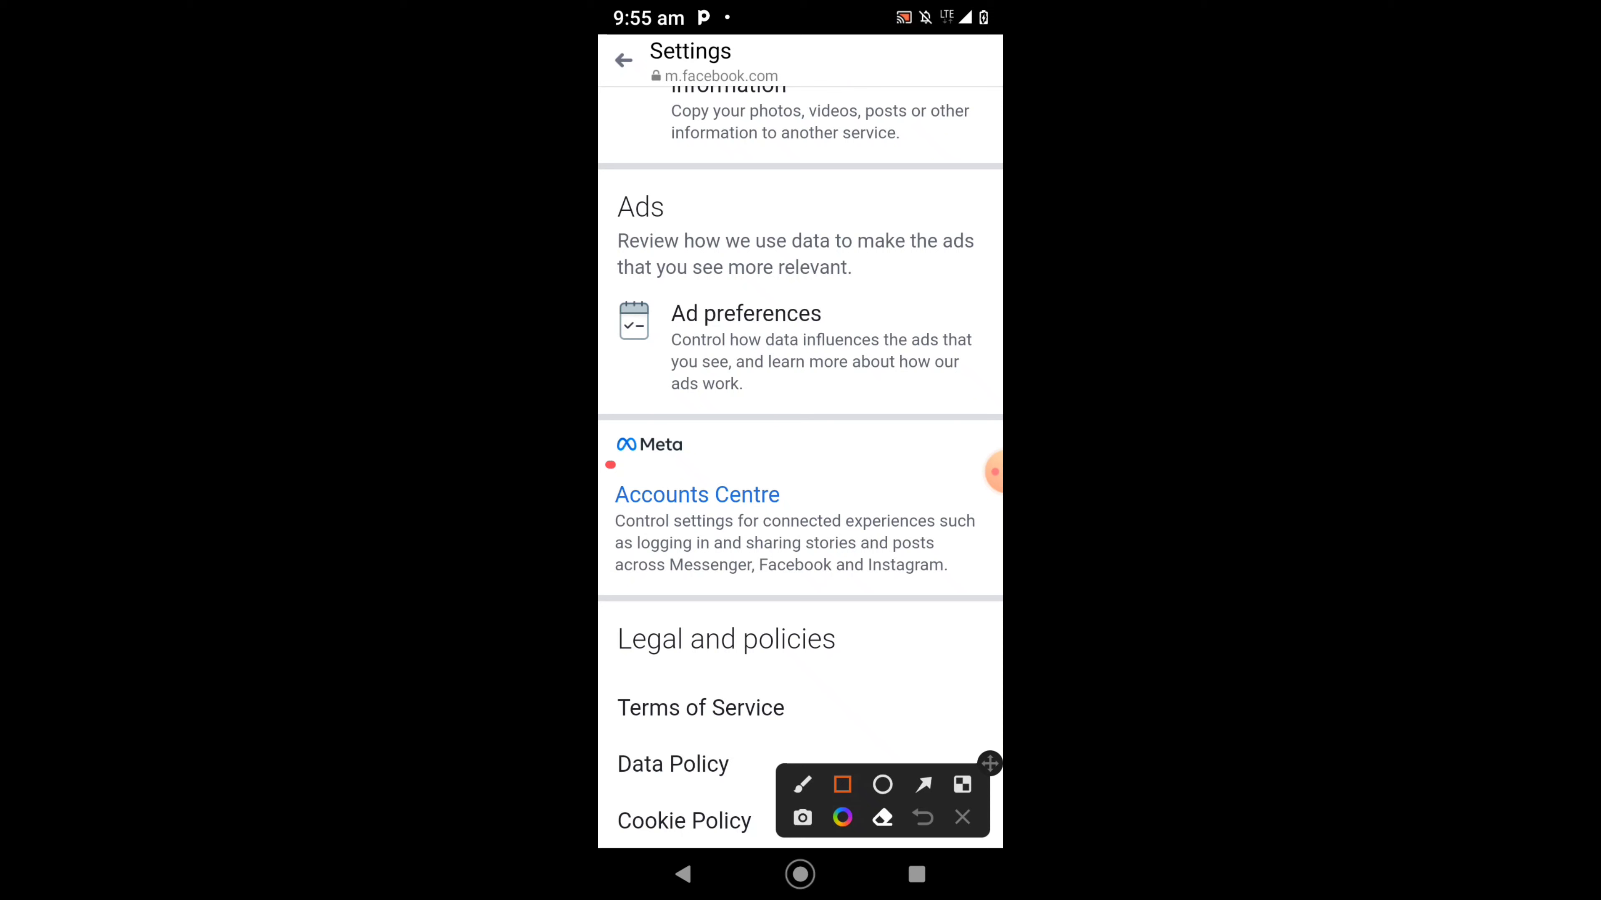
left_click_drag(607, 465, 861, 520)
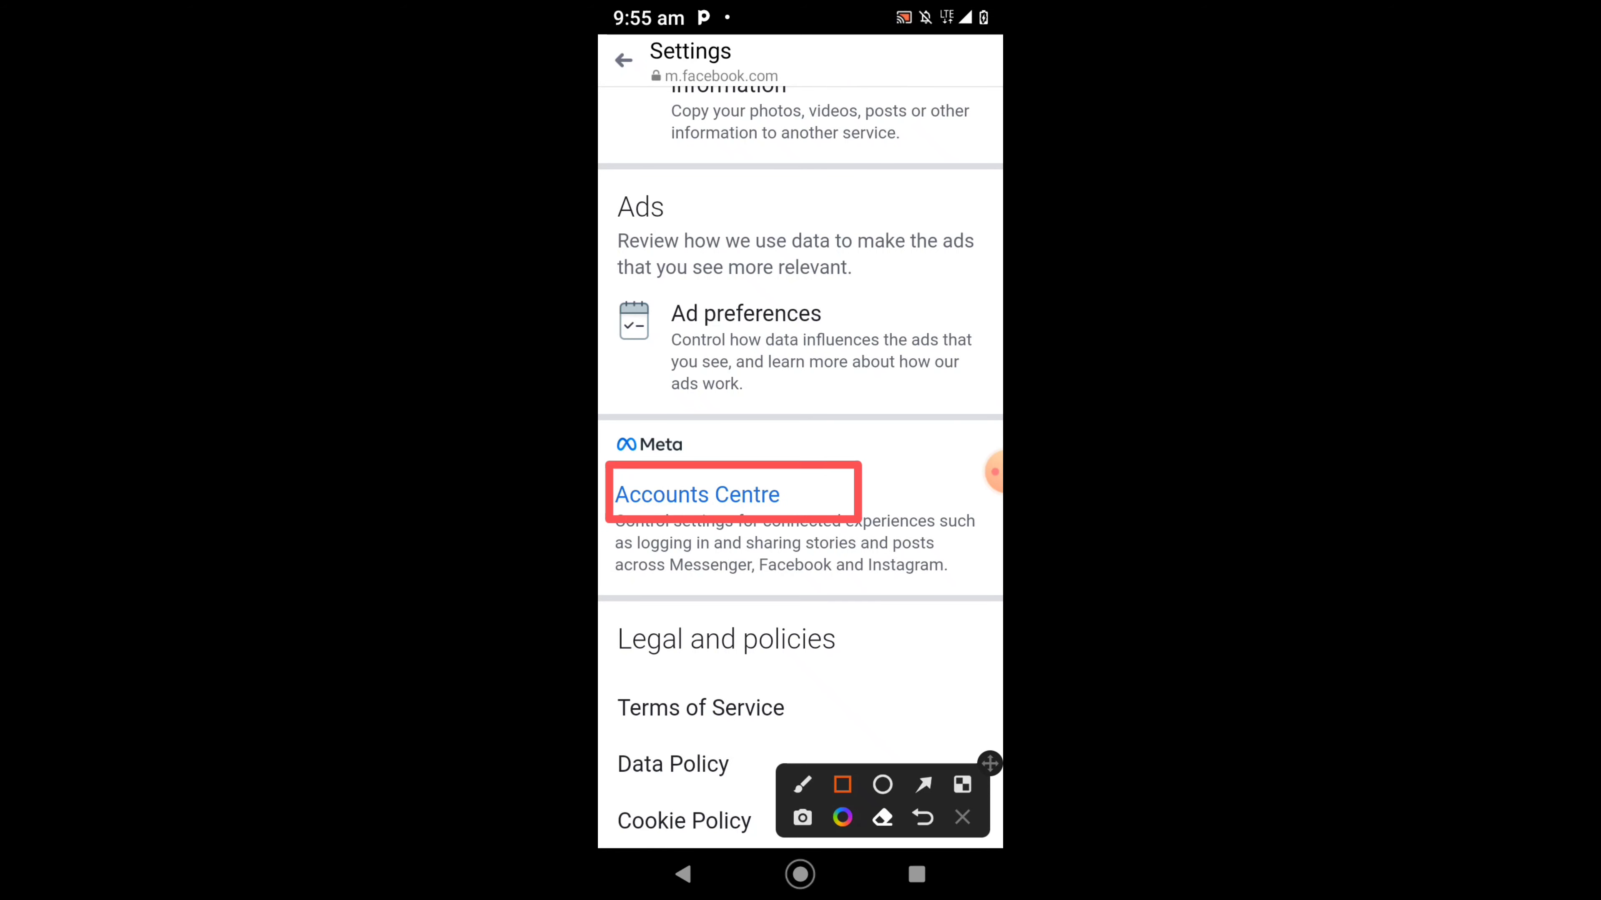
- Enter the Meta Accounts Centre and show the linked Facebook and Instagram accounts under Accounts and profiles
left_click(697, 494)
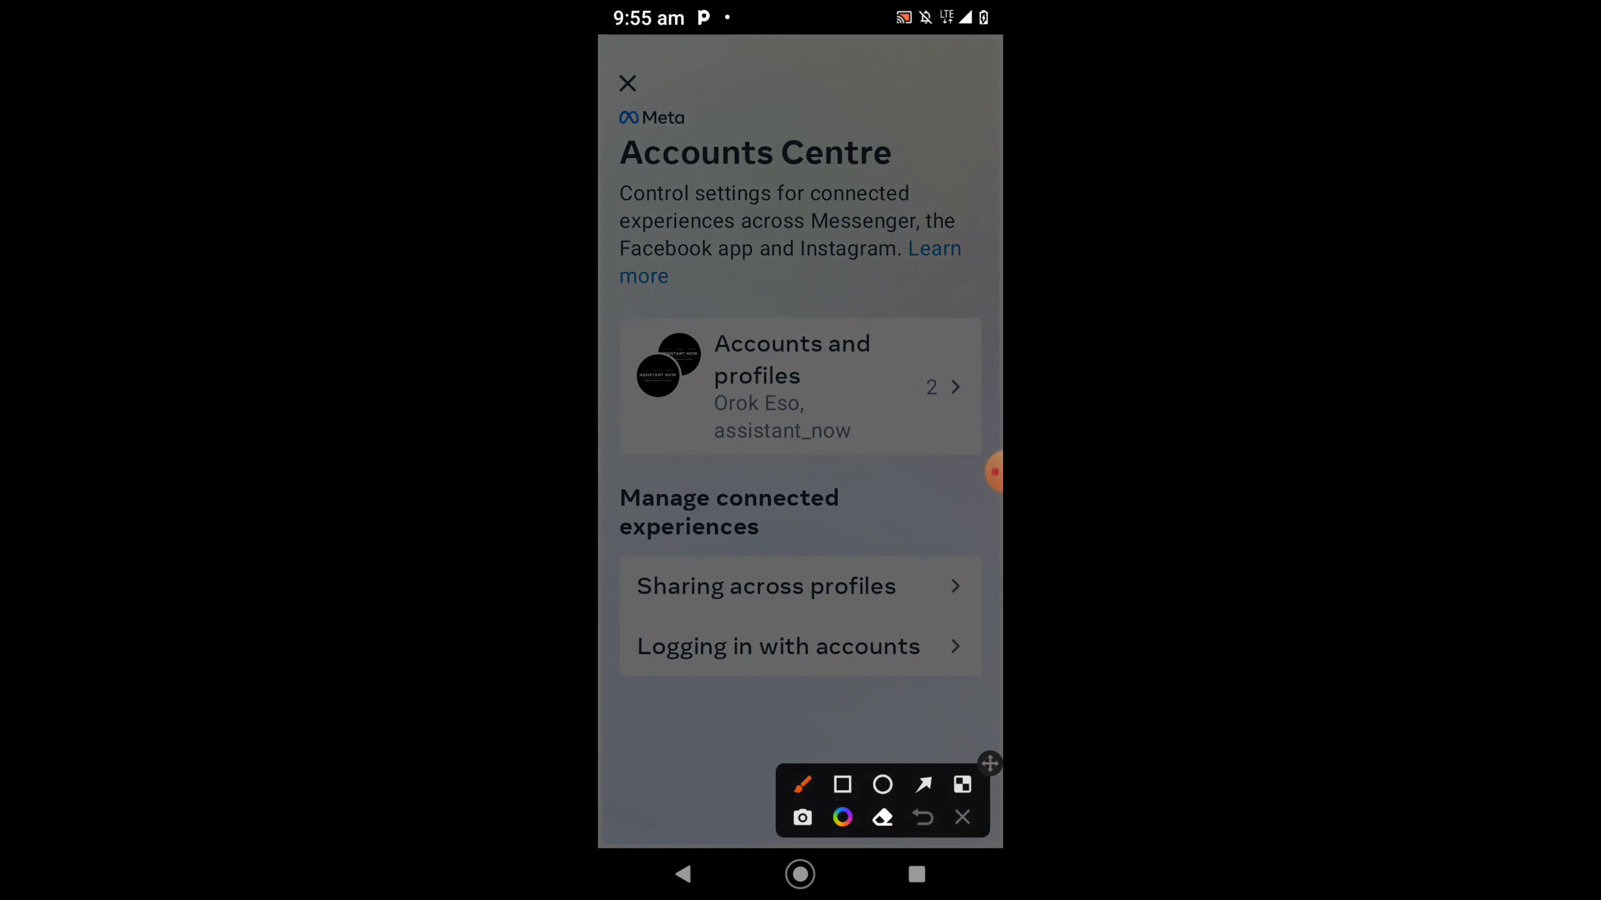
left_click(842, 786)
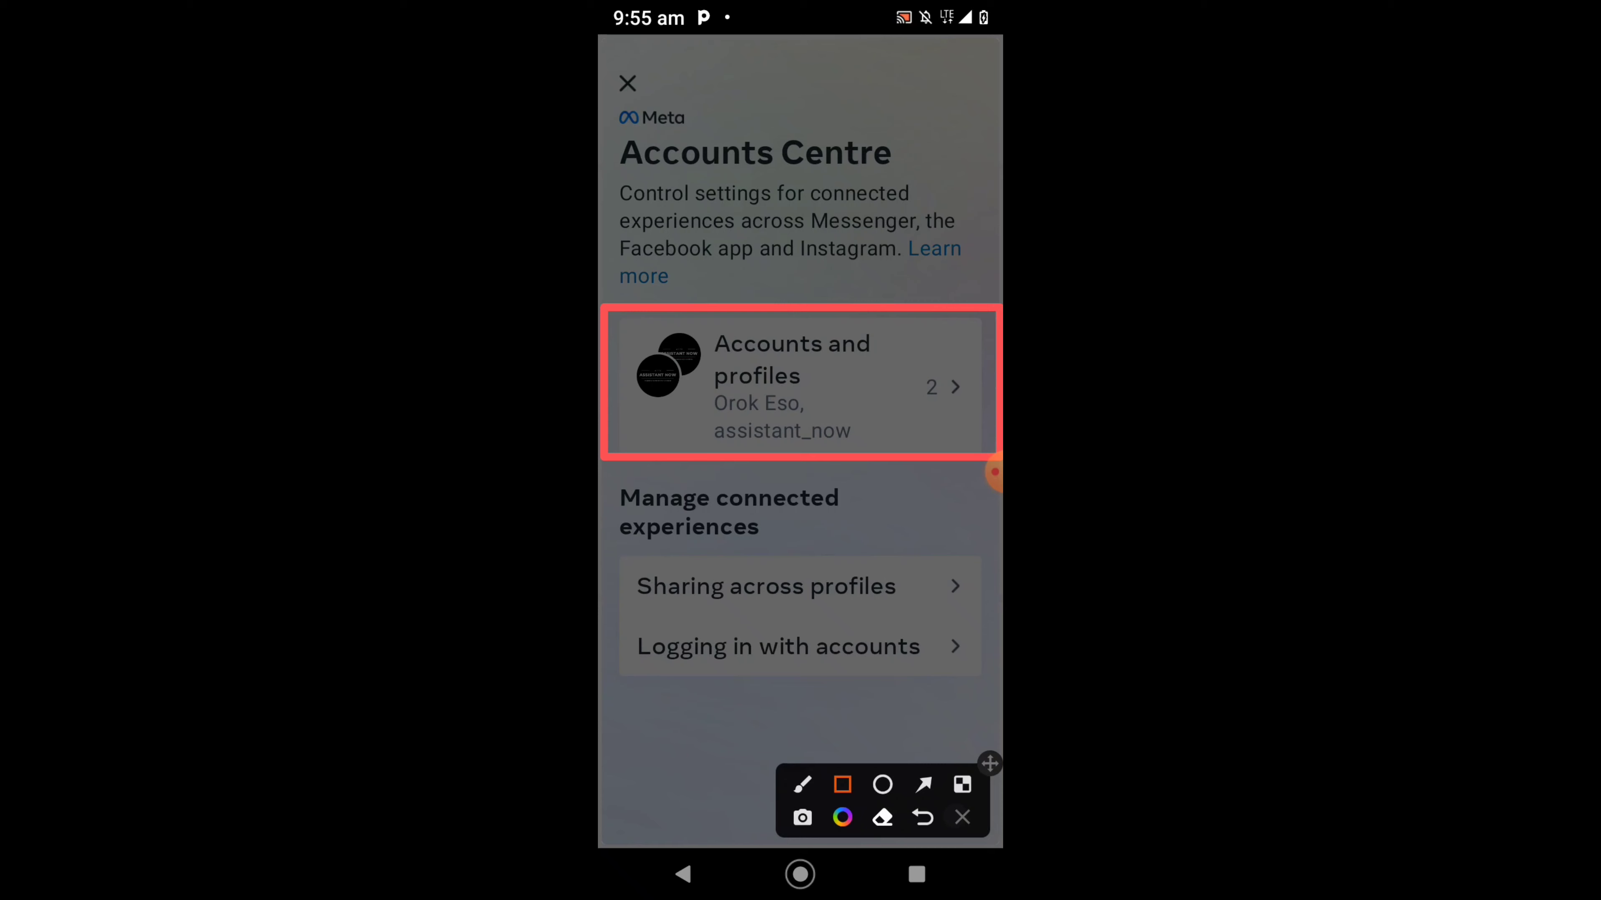
left_click(800, 385)
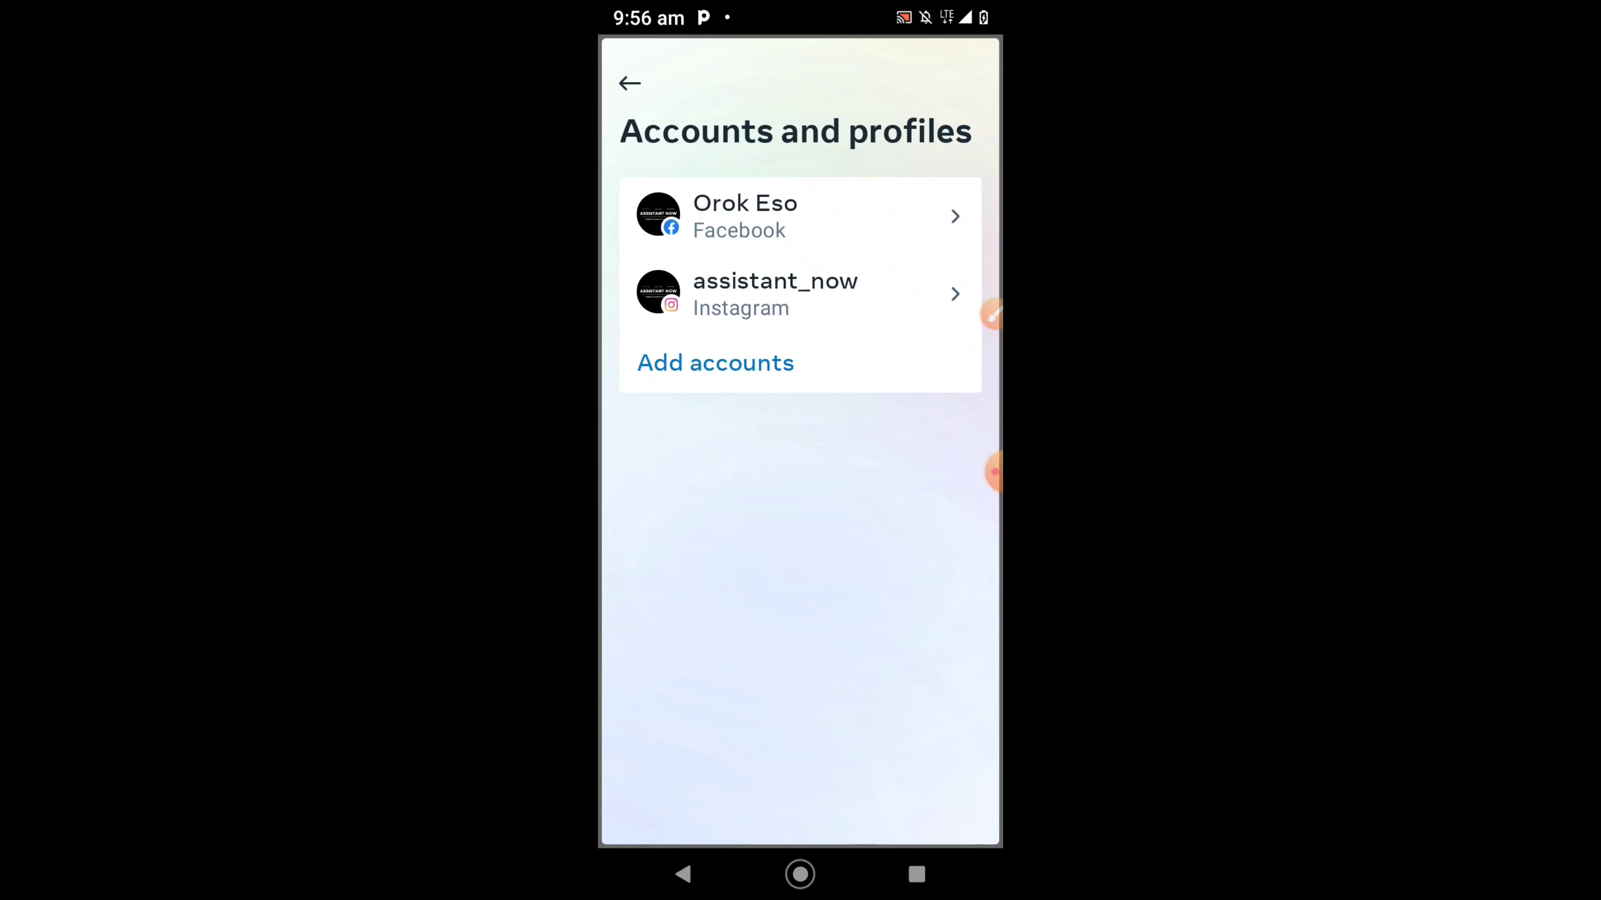
- Switch on 'Sync profile info' for the Instagram account and confirm syncing its name and picture
left_click(799, 294)
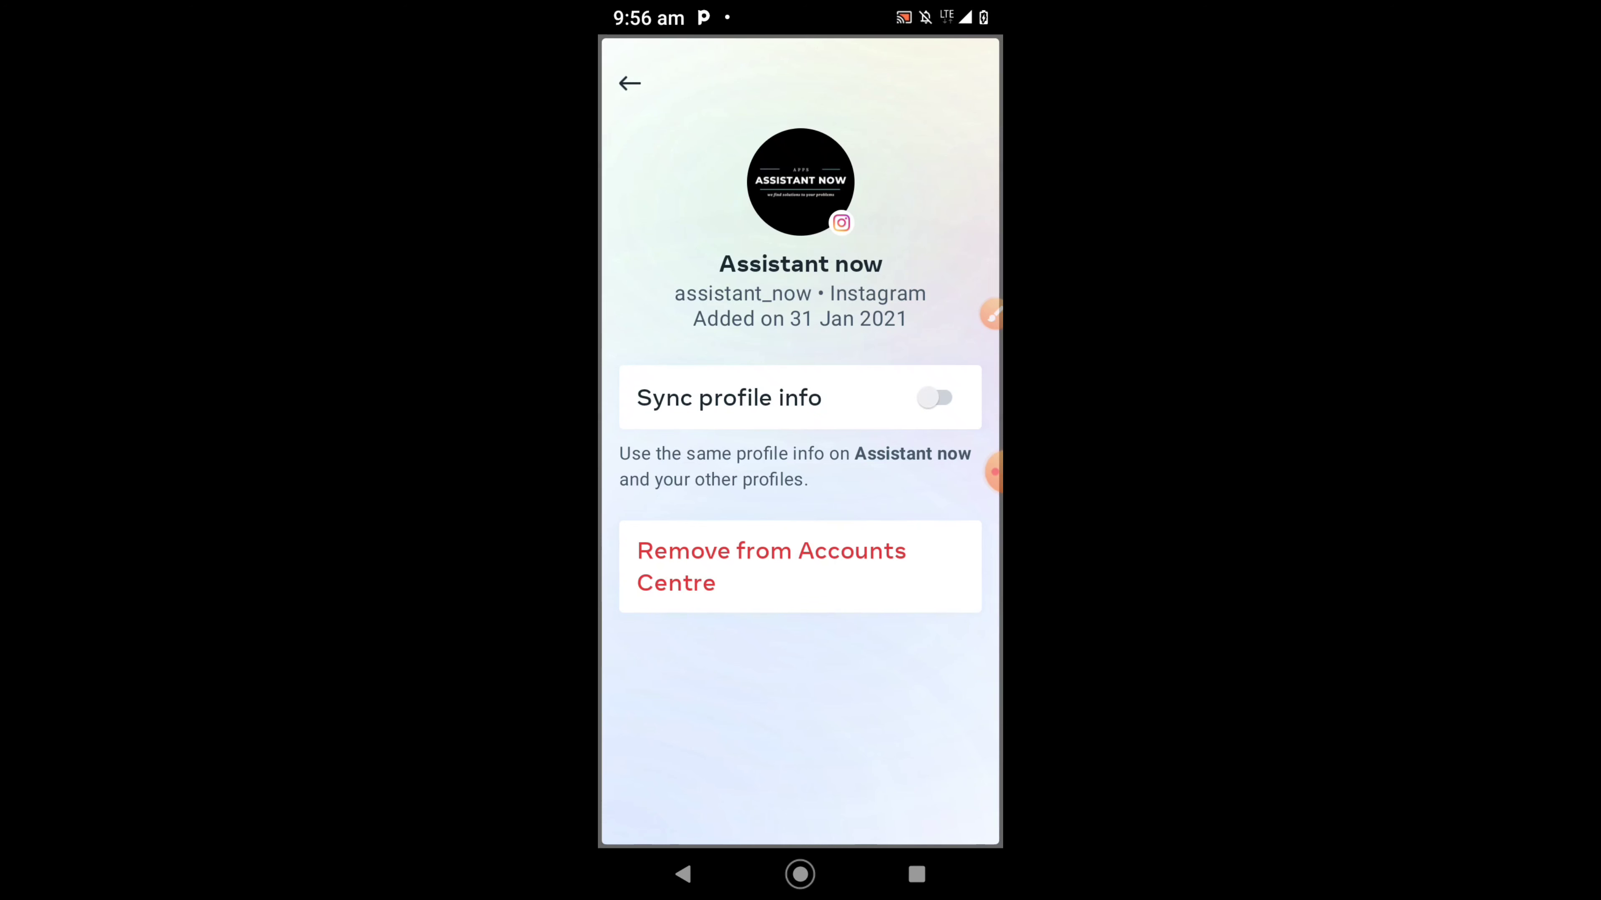
left_click(934, 397)
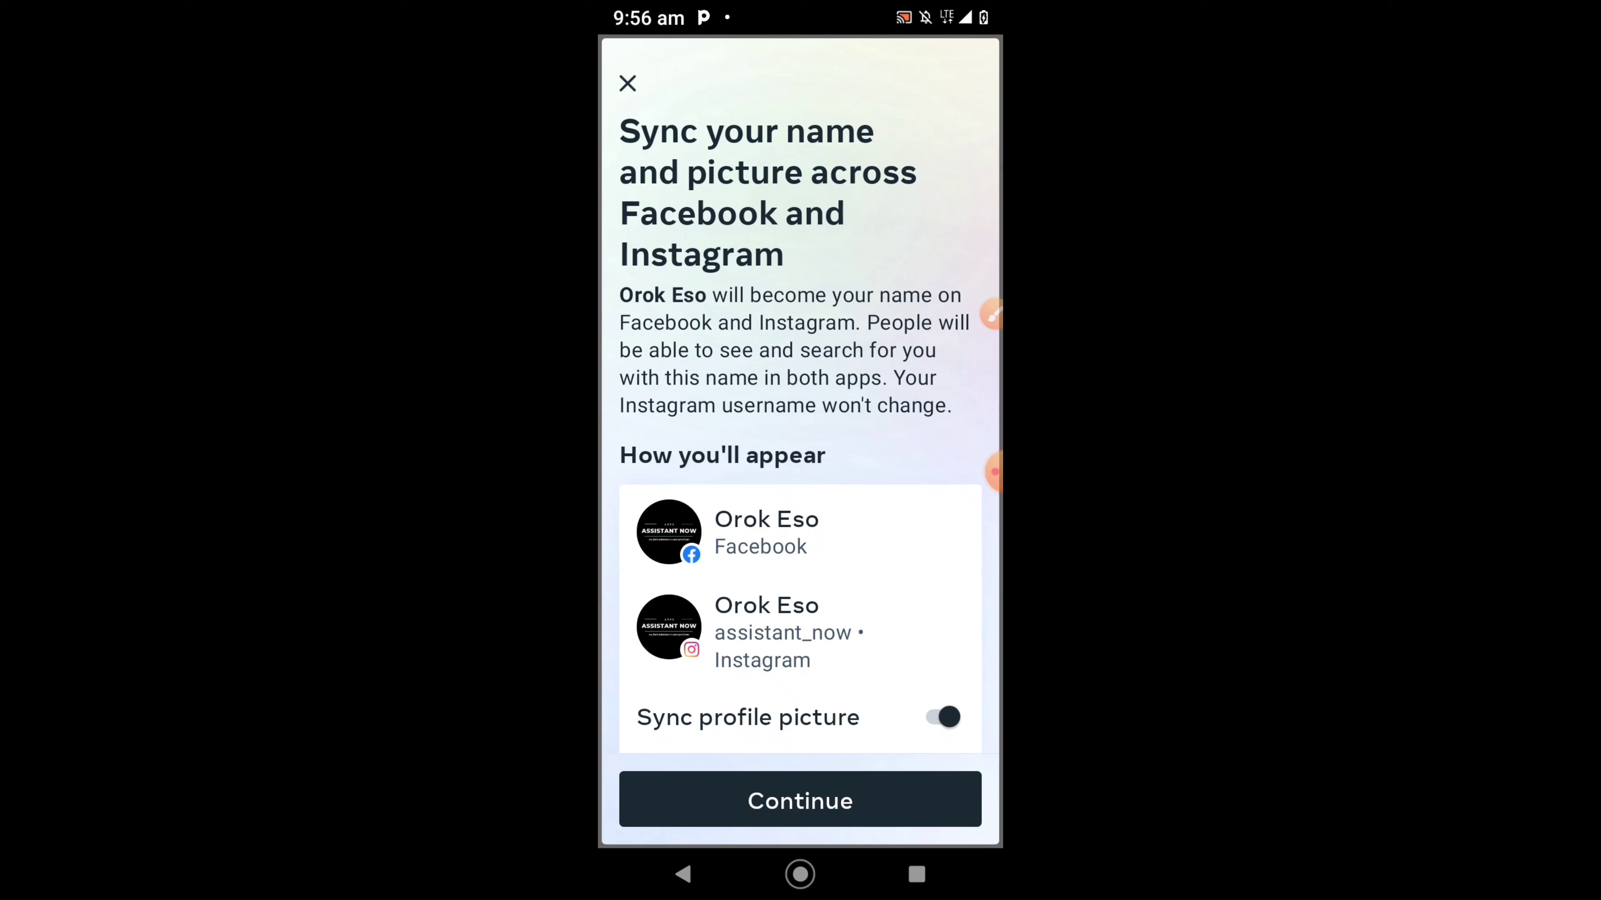
left_click(799, 800)
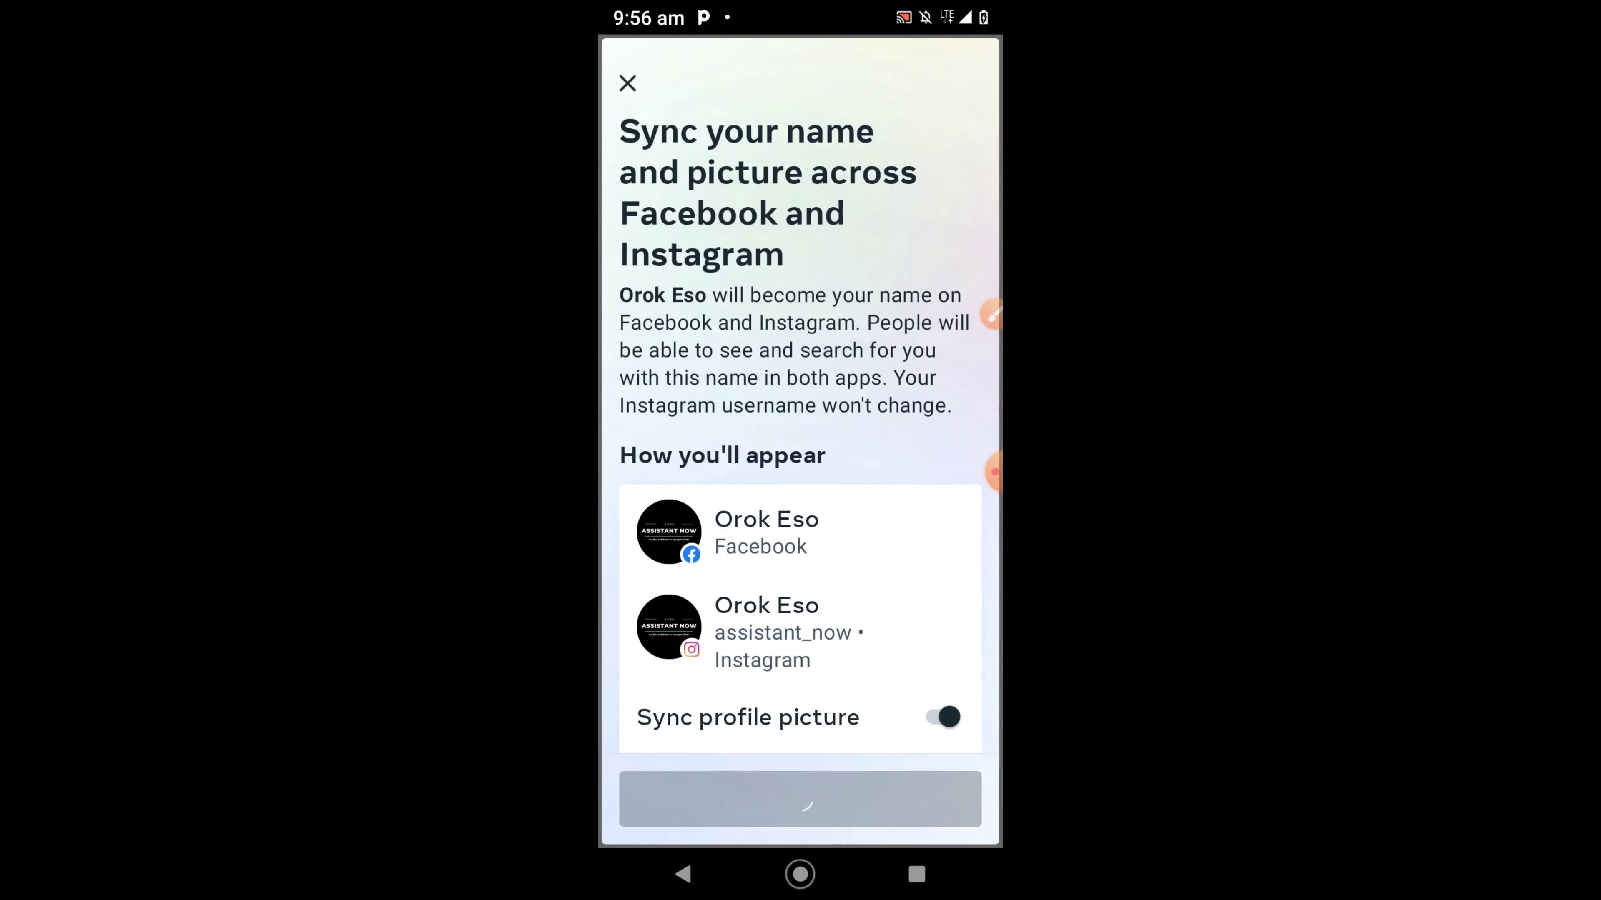
left_click(800, 799)
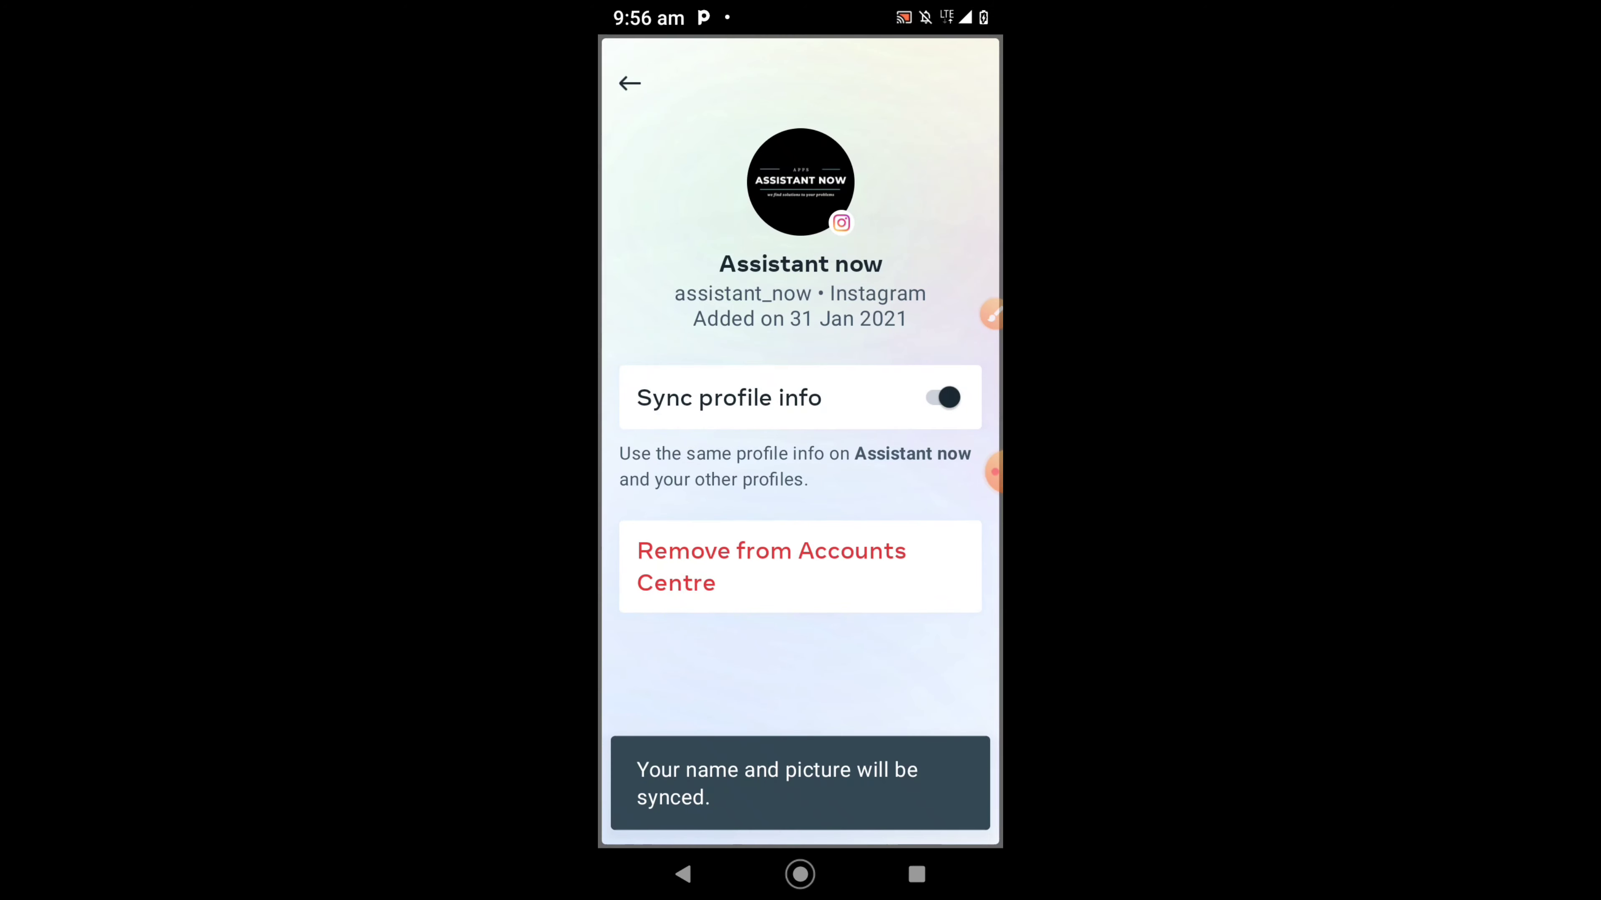